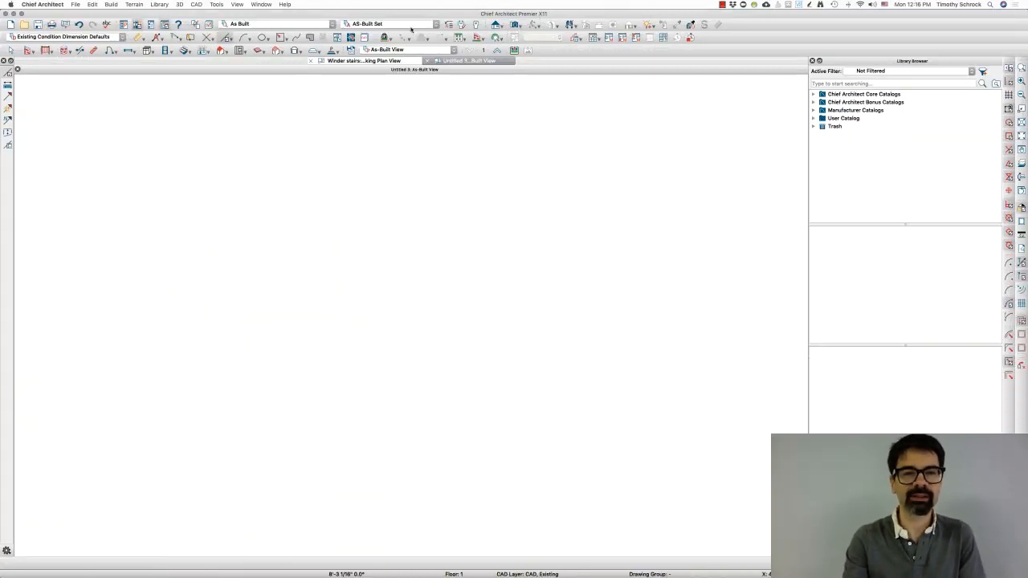
- Switch to the Working Layer Set and draw a three-segment polyline with an angled corner
left_click(388, 24)
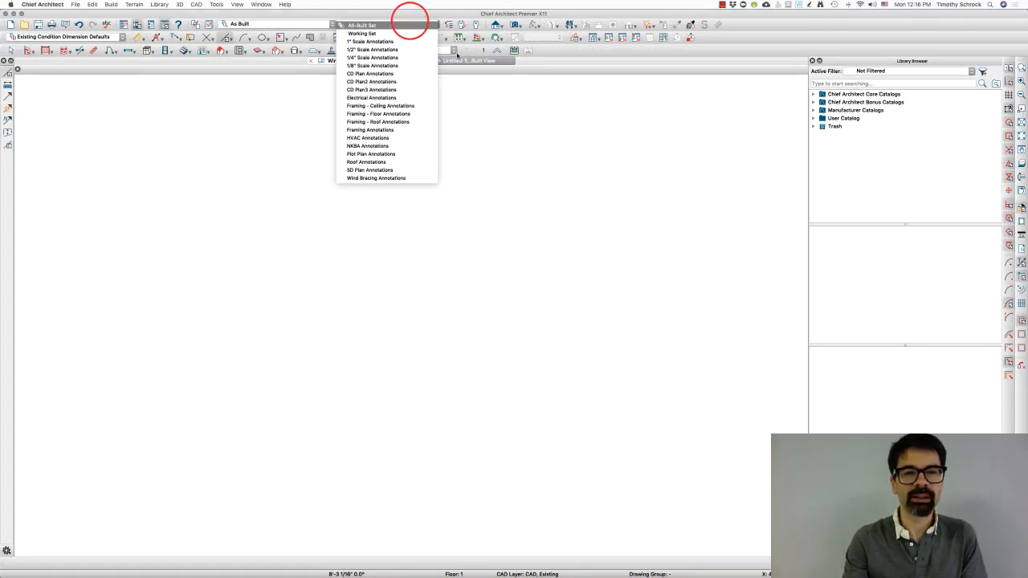
left_click(371, 58)
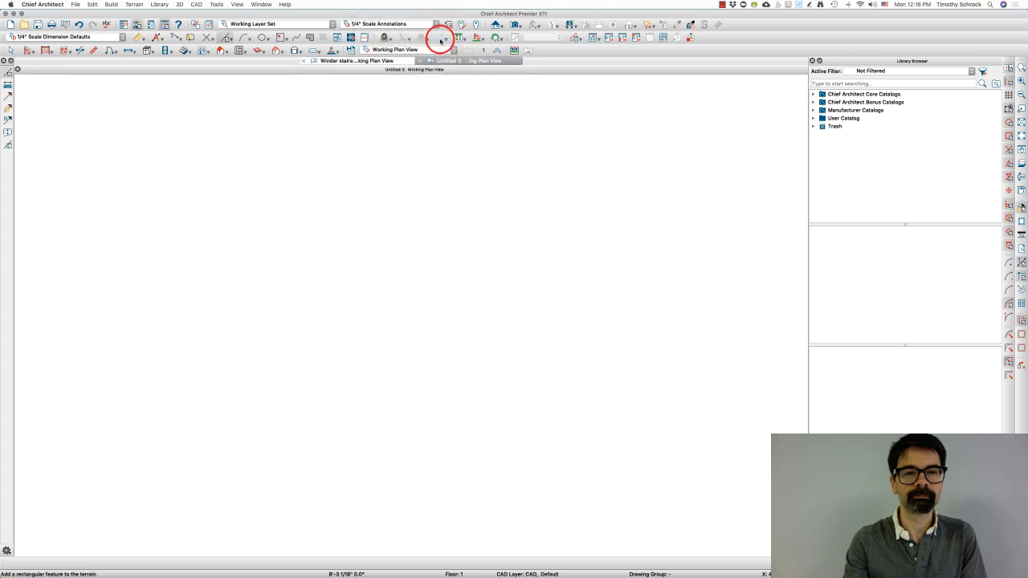
left_click(221, 39)
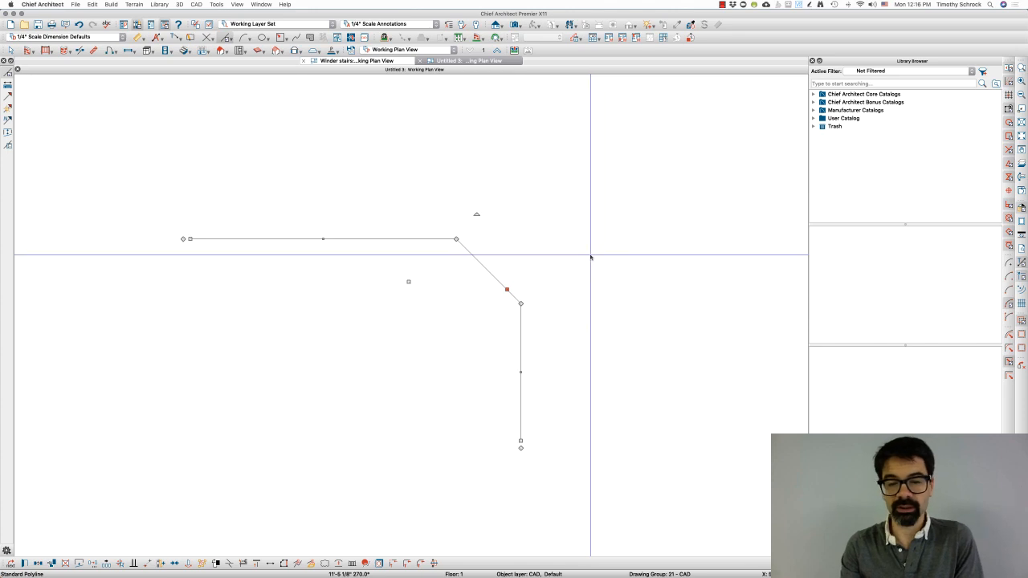
left_click(586, 255)
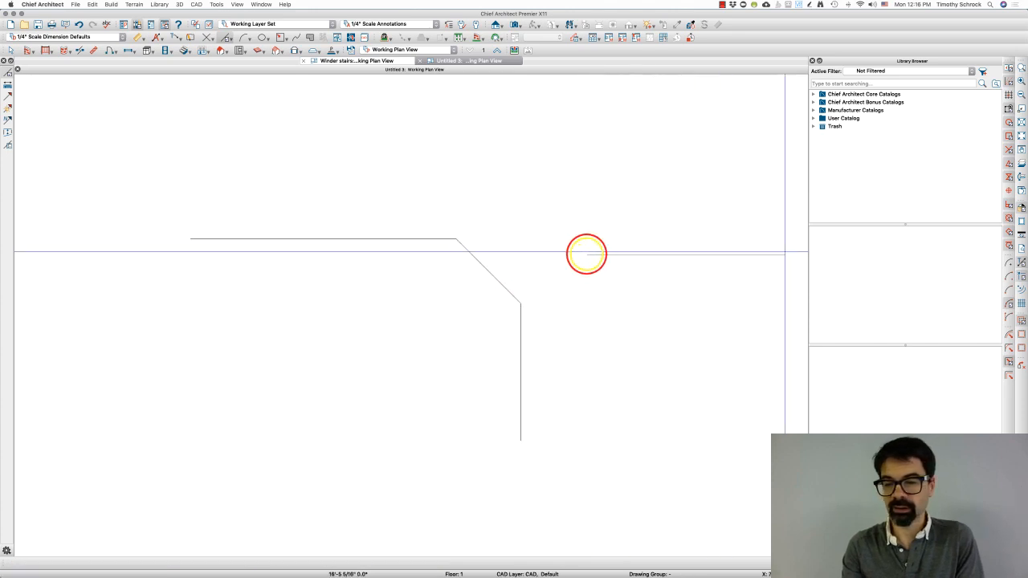
left_click_drag(586, 254, 784, 440)
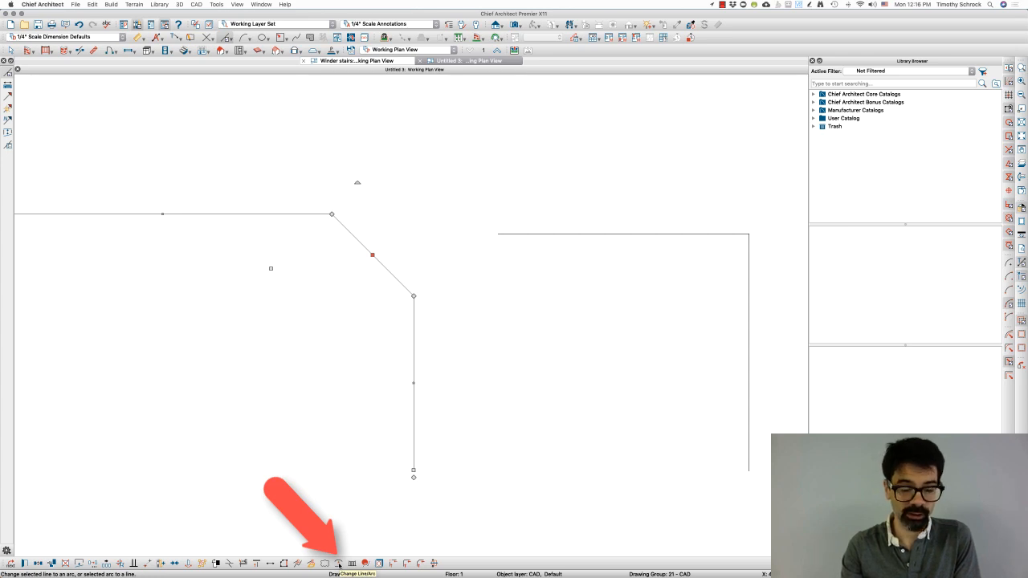
- Convert the polyline's diagonal edge into an arc with Change Line/Arc
left_click(337, 562)
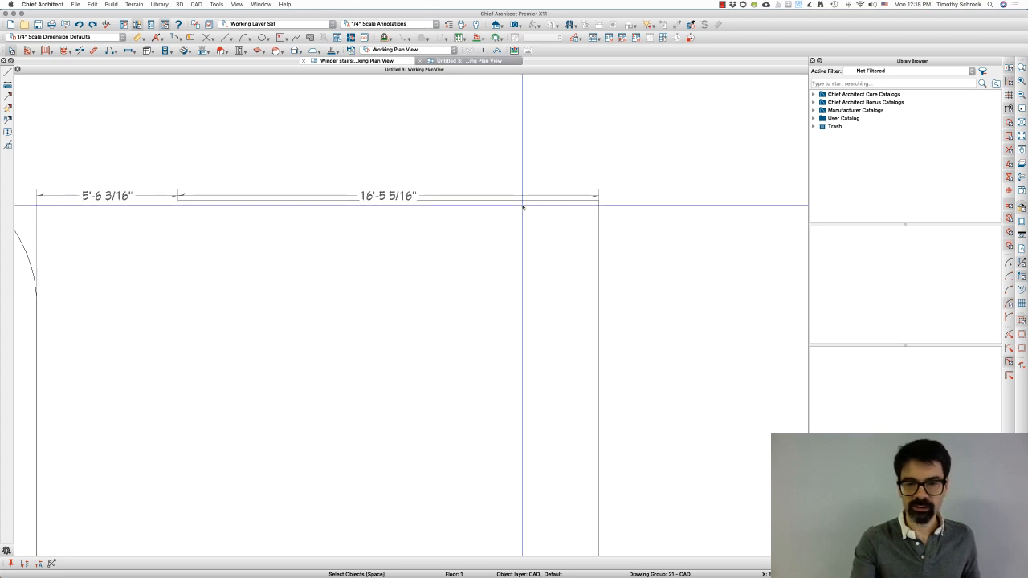
- Draw the CAD lines forming the right-hand outline beside the curved polyline
left_click(523, 199)
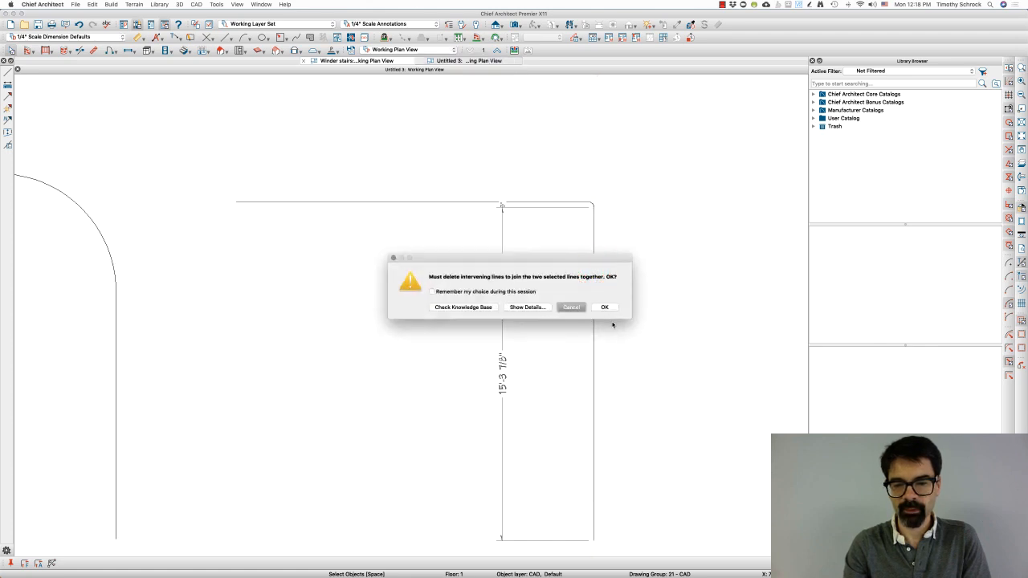
- Confirm Fillet Lines to round the right outline's corner and drag its end to resize it
left_click(604, 307)
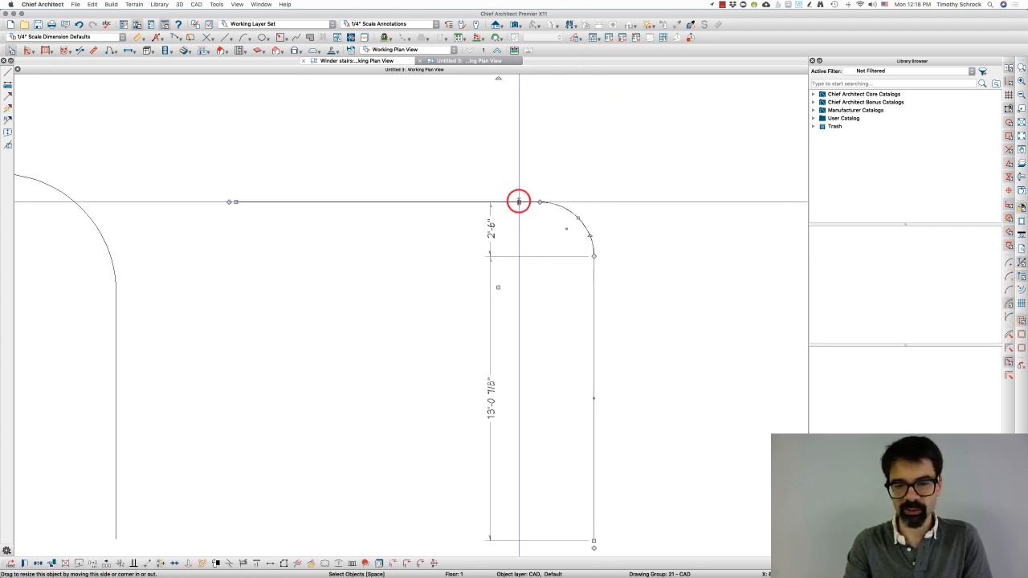
left_click_drag(517, 200, 591, 231)
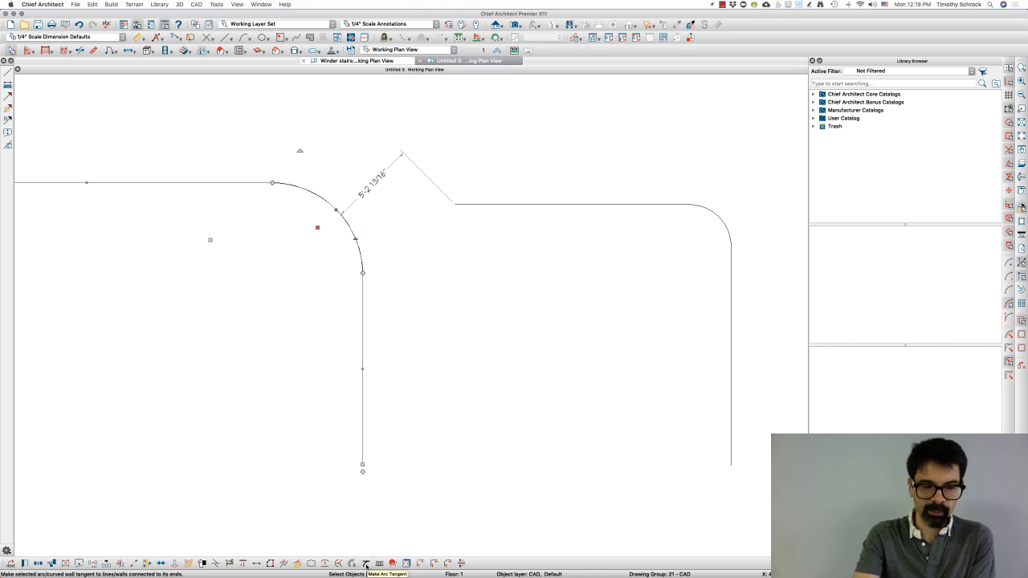
- Apply Make Arc Tangent to the left polyline's arc and accept the tangent arc radius
right_click(346, 225)
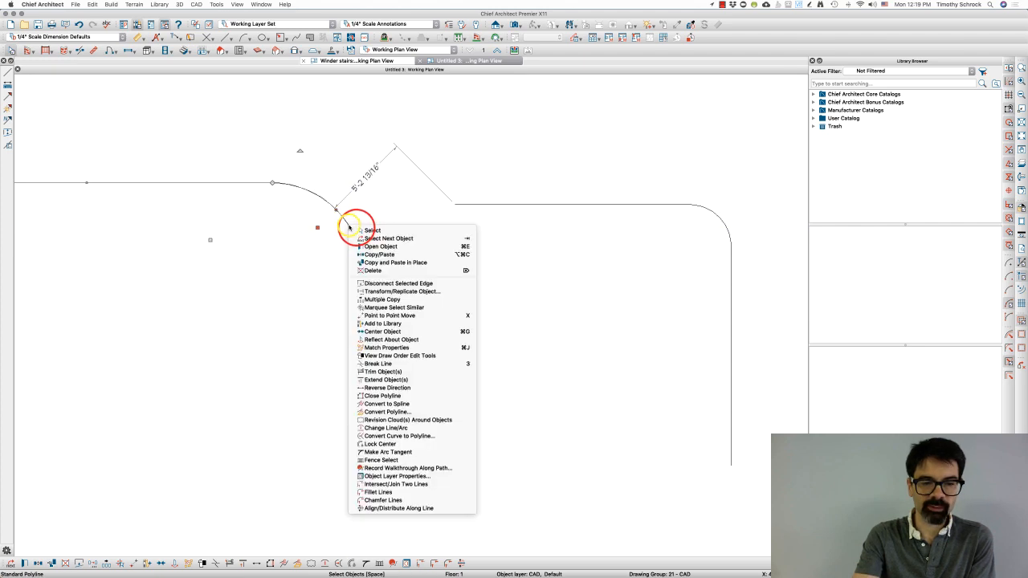
mouse_move(382, 300)
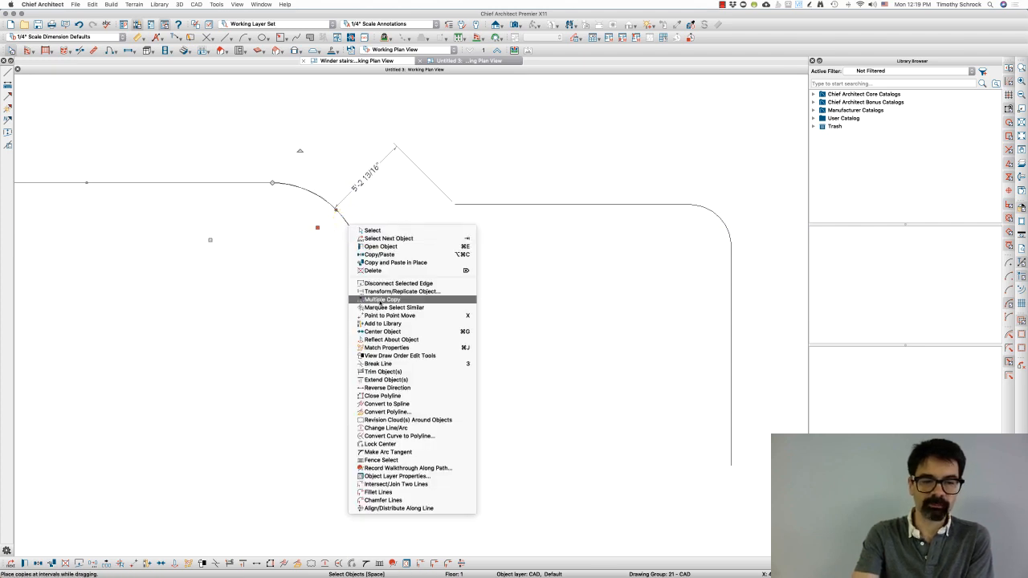
mouse_move(373, 269)
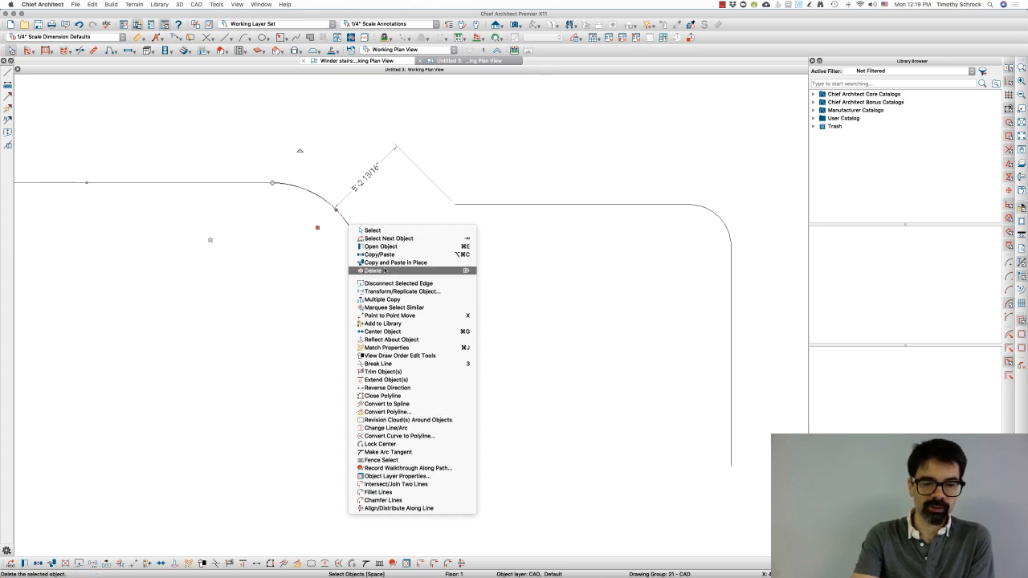
mouse_move(408, 421)
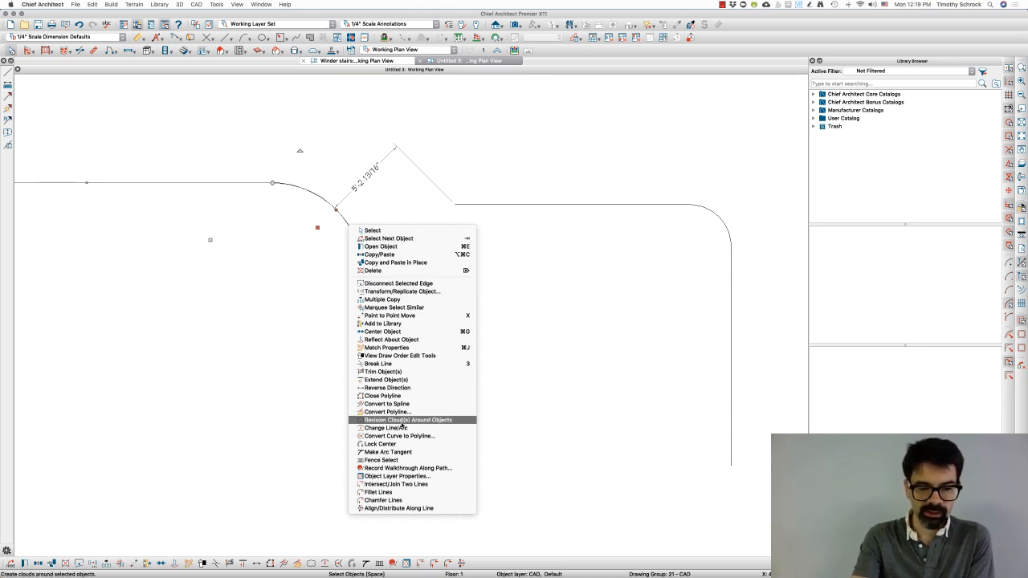
mouse_move(389, 453)
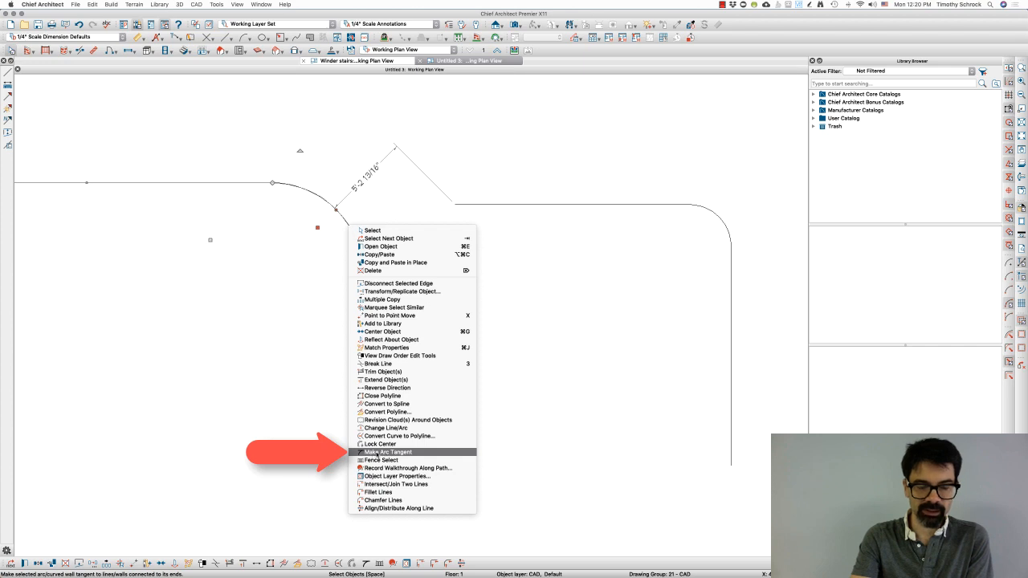
left_click(388, 451)
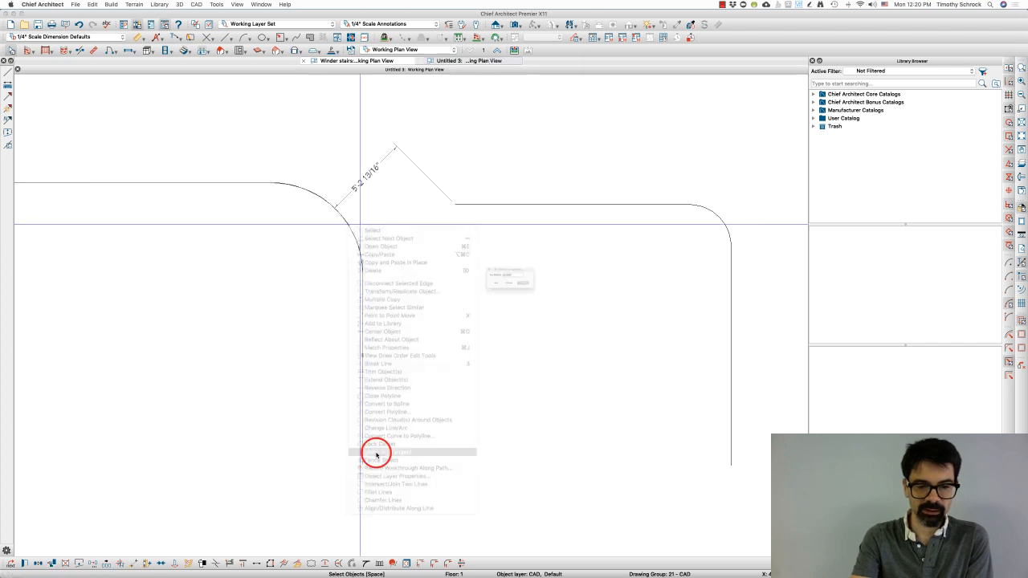
left_click(394, 453)
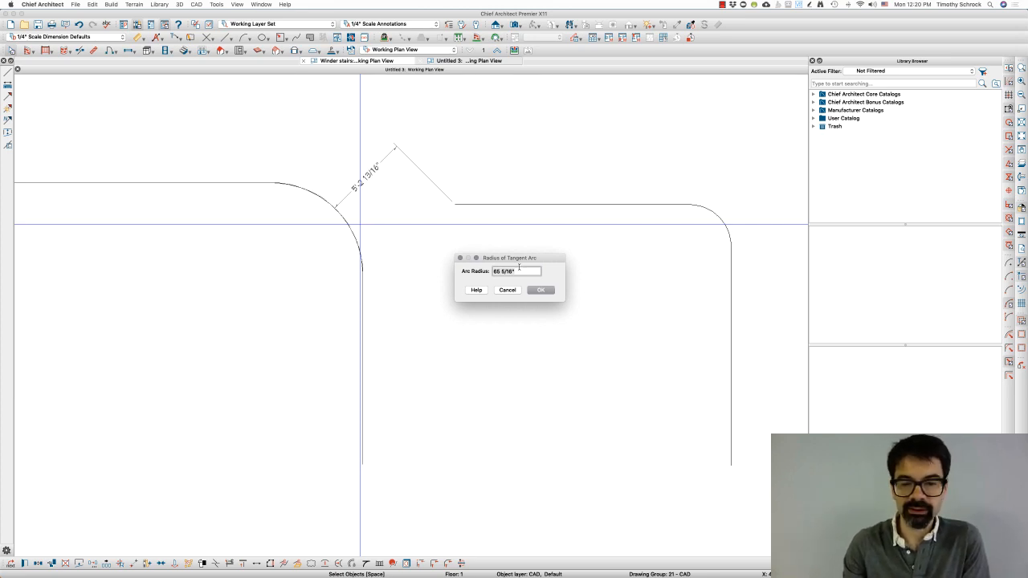
mouse_move(238, 170)
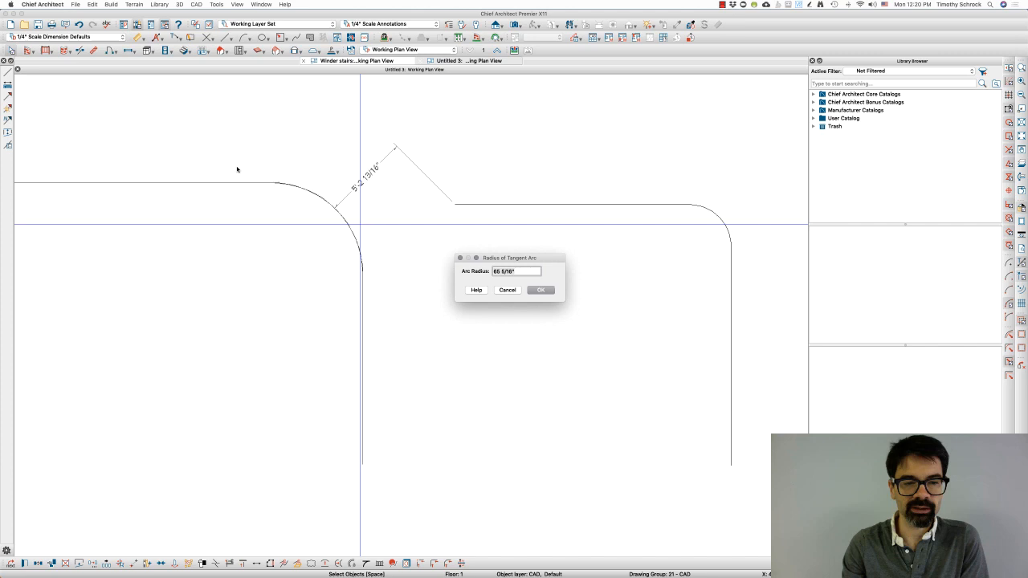
mouse_move(205, 186)
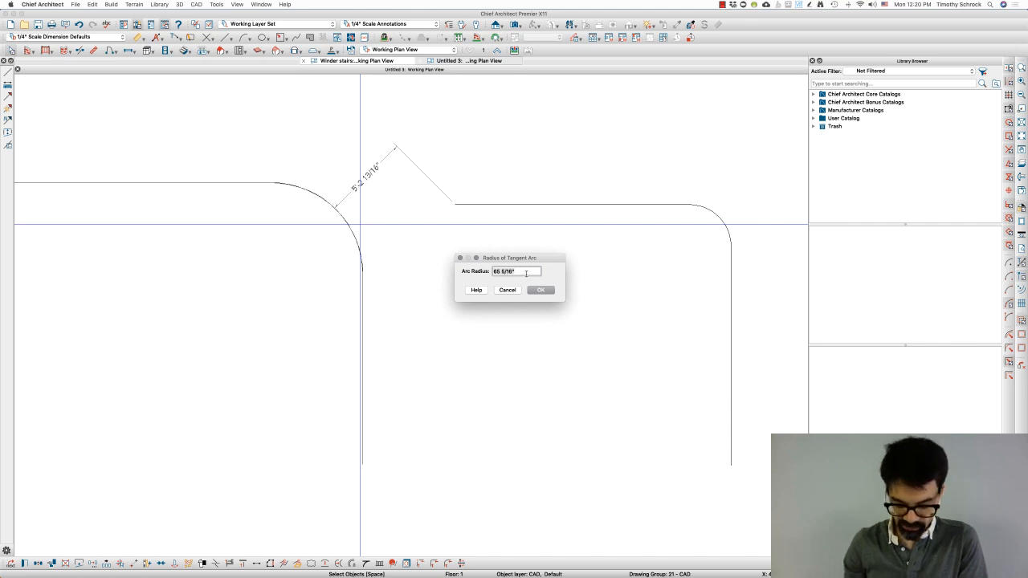
left_click(539, 289)
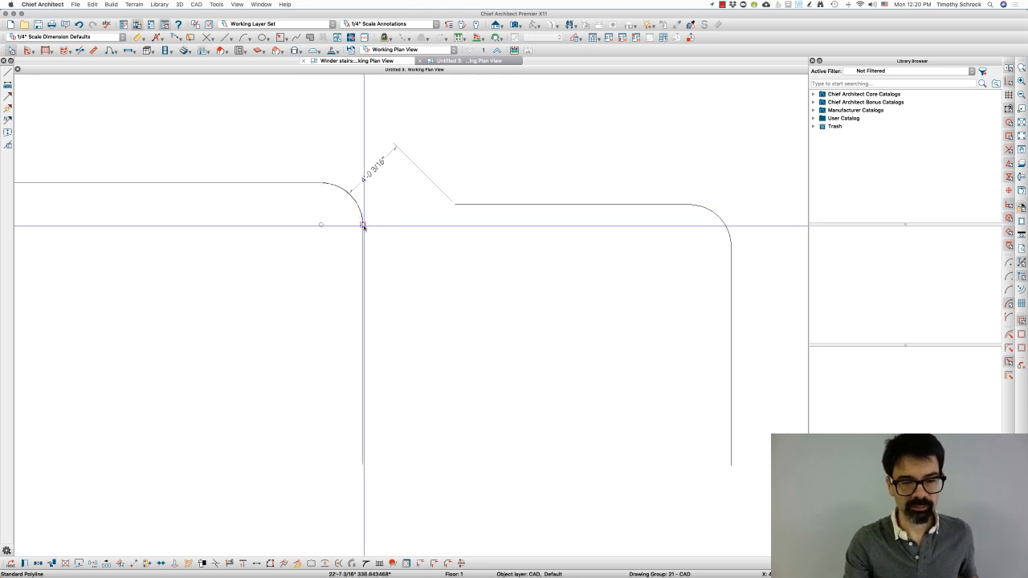
left_click(726, 244)
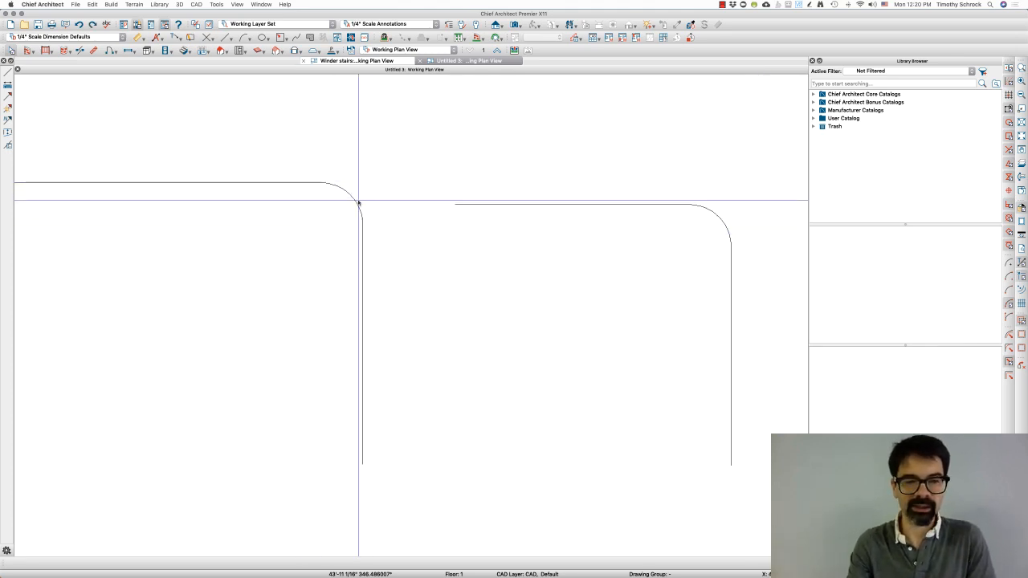
left_click(359, 202)
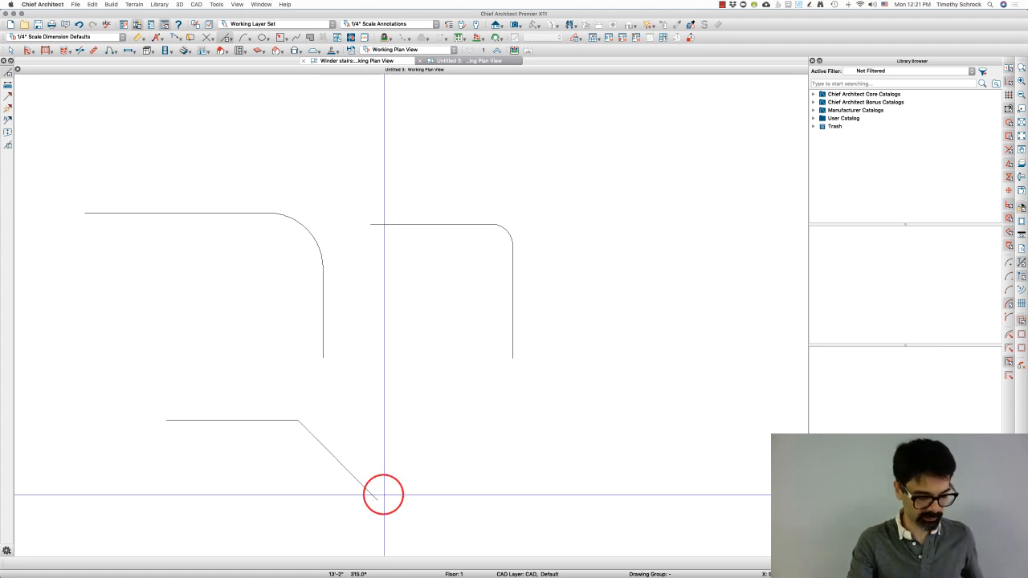
- Reshape the lower polyline's diagonal edge, make its corner a tangent arc, accept the radius and deselect
left_click(382, 494)
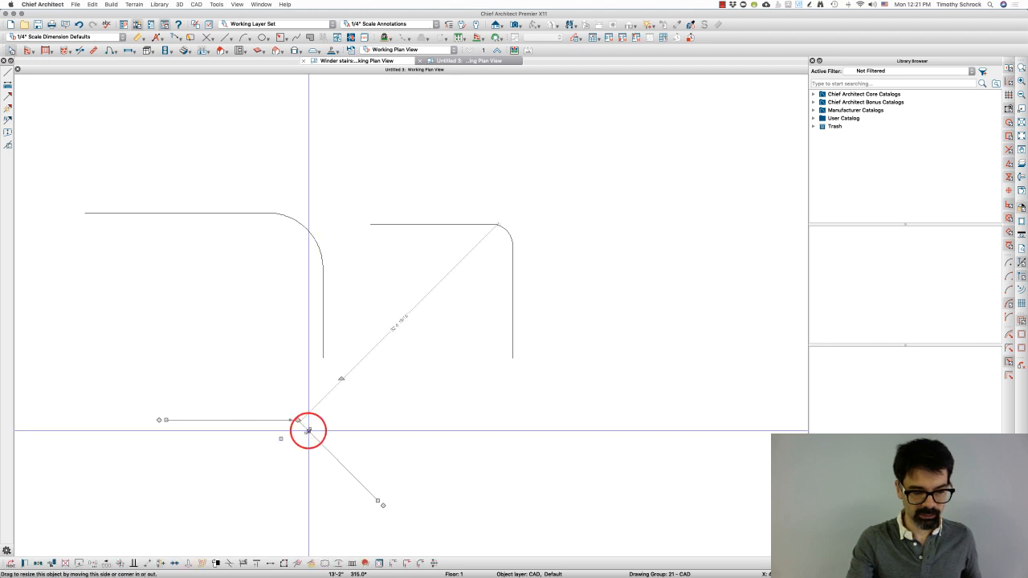
left_click_drag(308, 430, 315, 444)
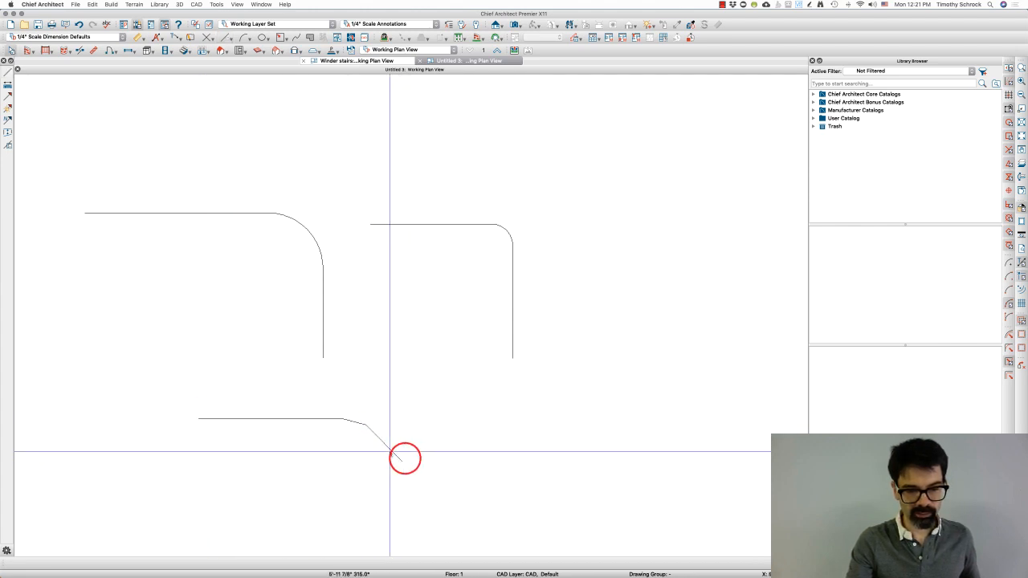
left_click(404, 459)
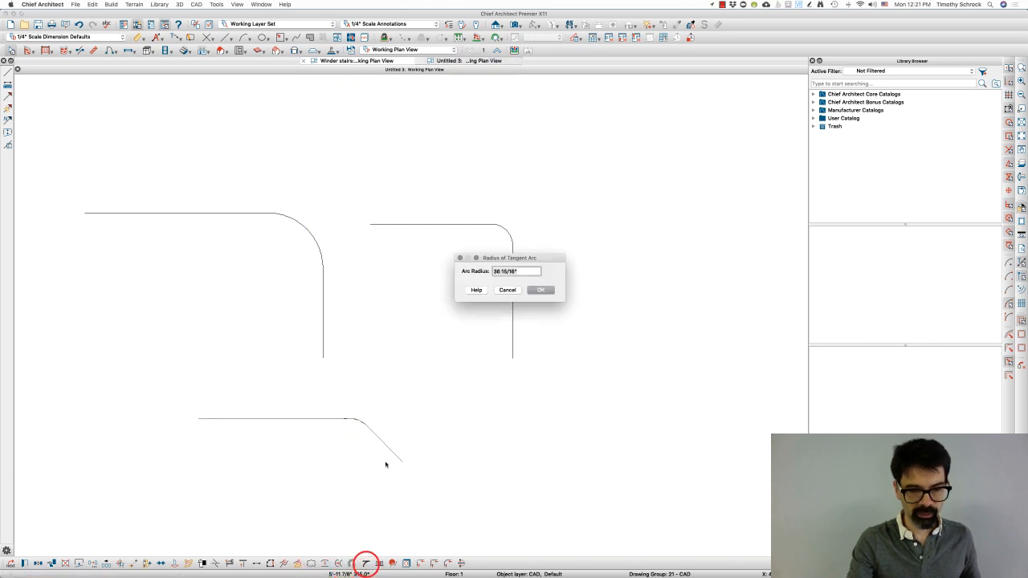
left_click(540, 289)
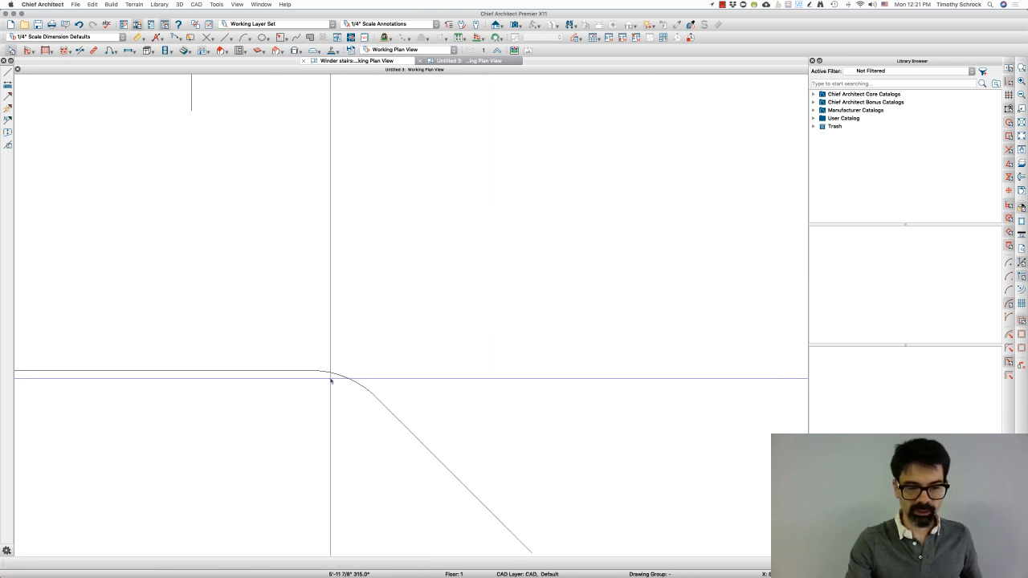
left_click(418, 446)
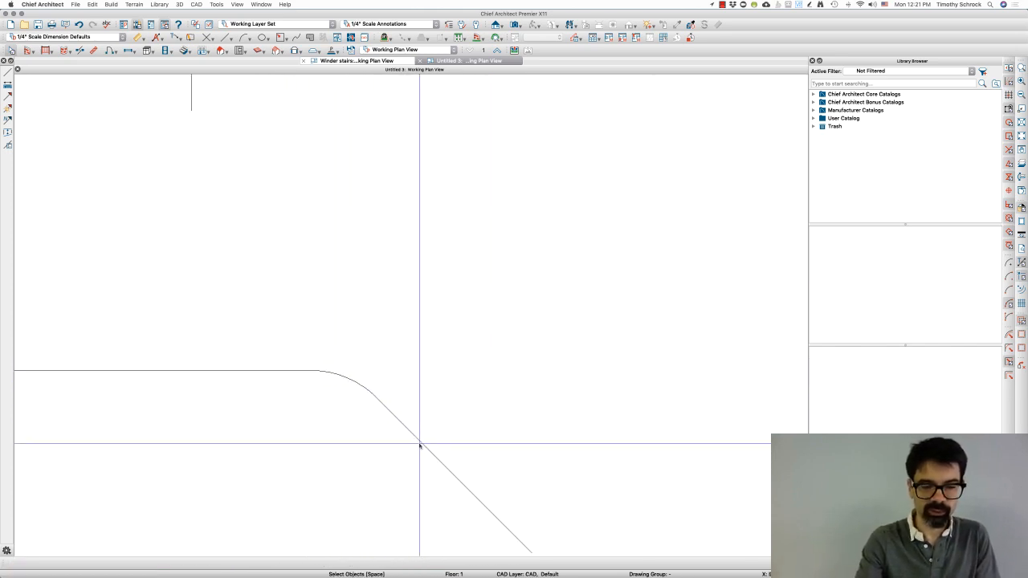
left_click(418, 447)
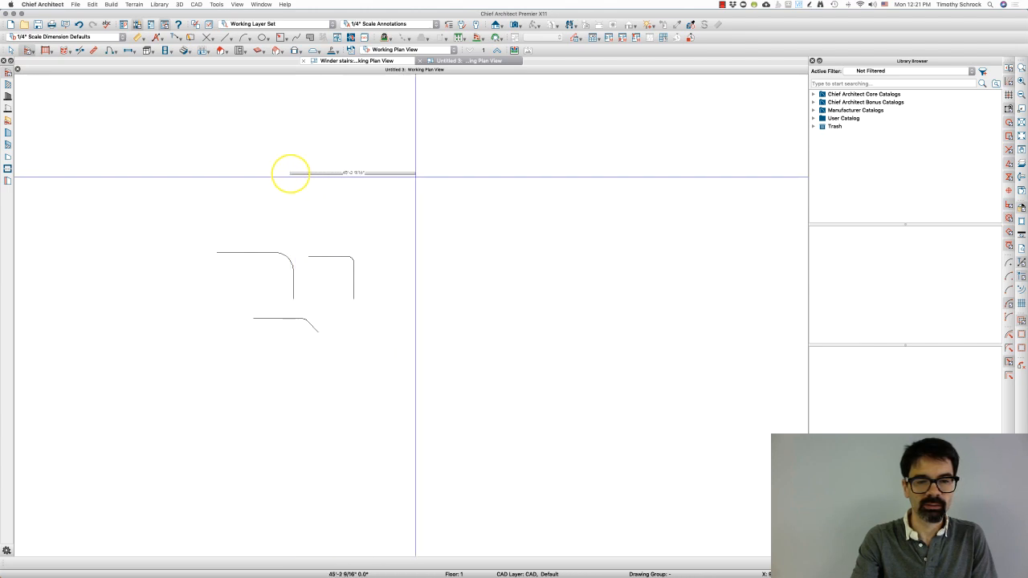
- Draw a top wall and make its corner a tangent arc with radius measured to Outer Main
left_click_drag(289, 173, 462, 199)
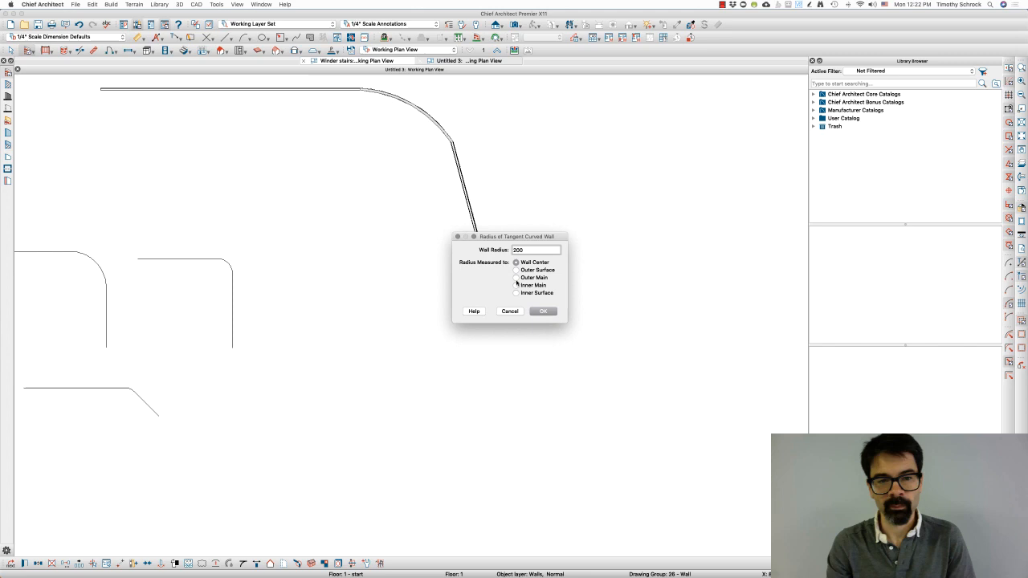
left_click(517, 269)
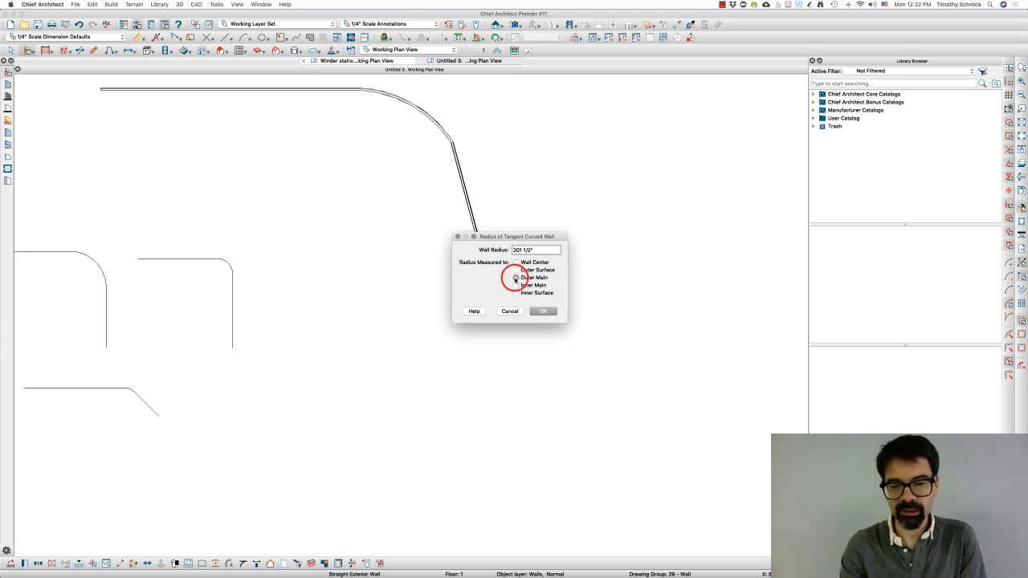
left_click(515, 276)
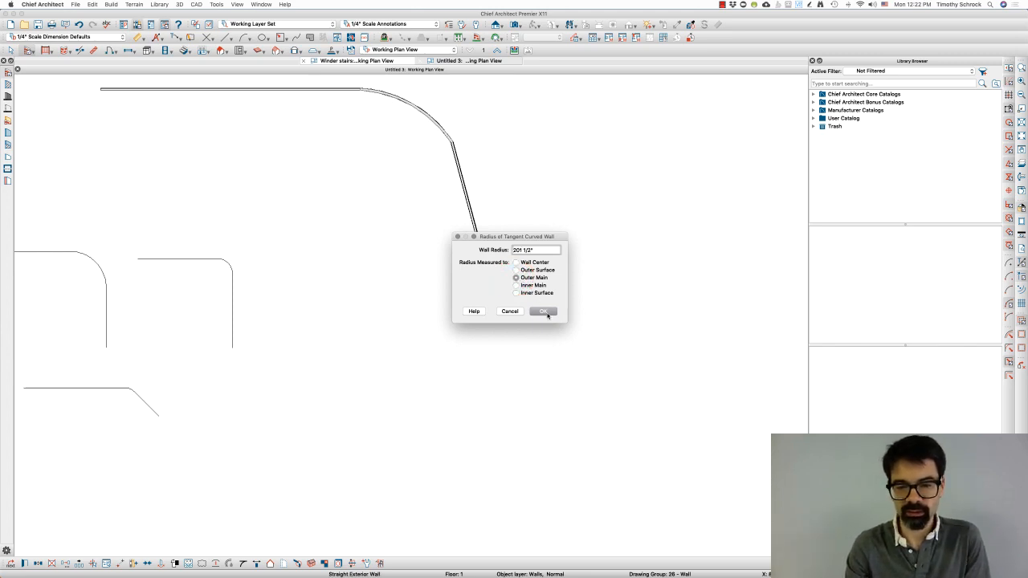
left_click(543, 312)
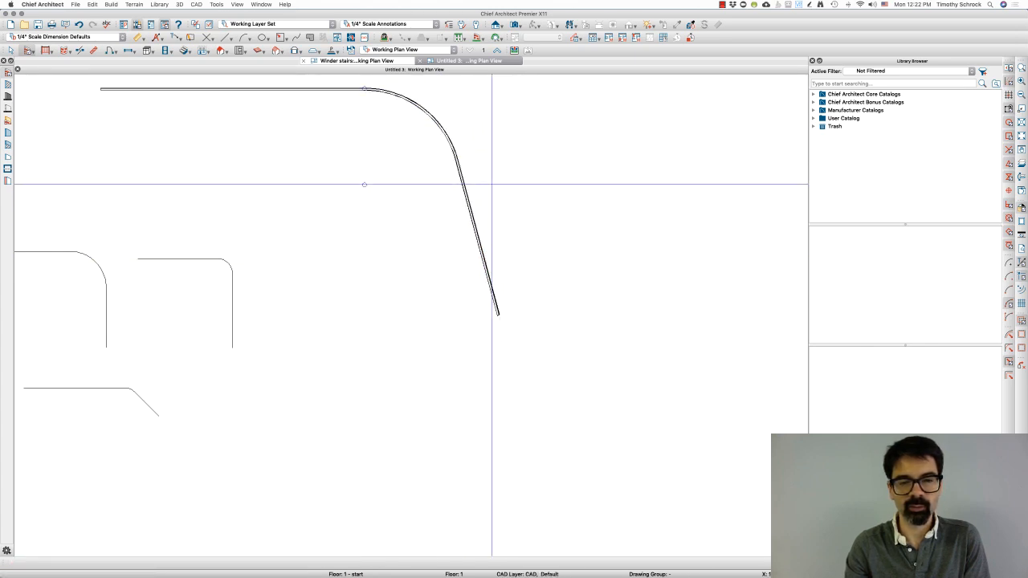
- Browse the Tools and 3D menus, then bring up the Terrain sidewalk commands
left_click(215, 3)
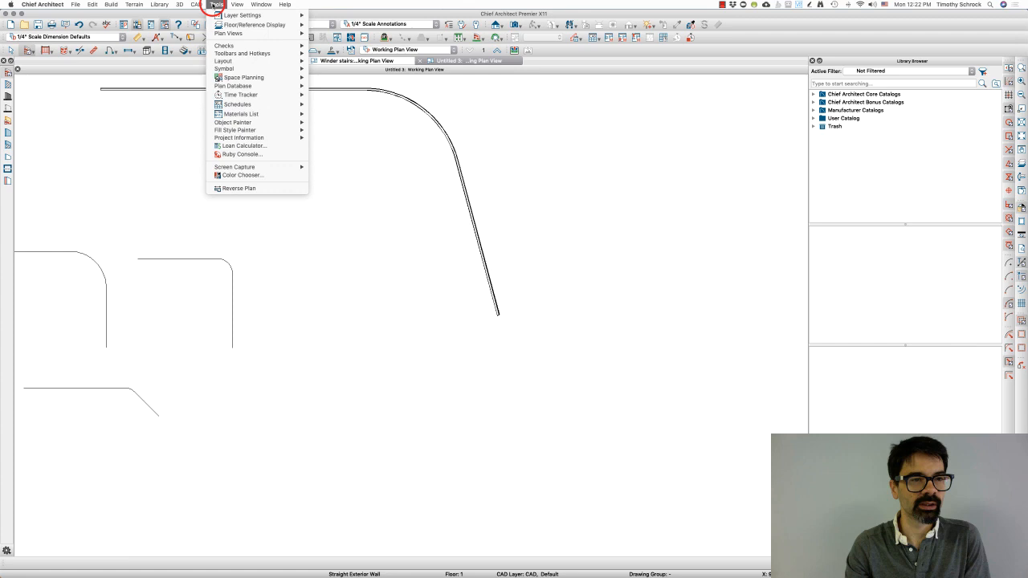
left_click(186, 3)
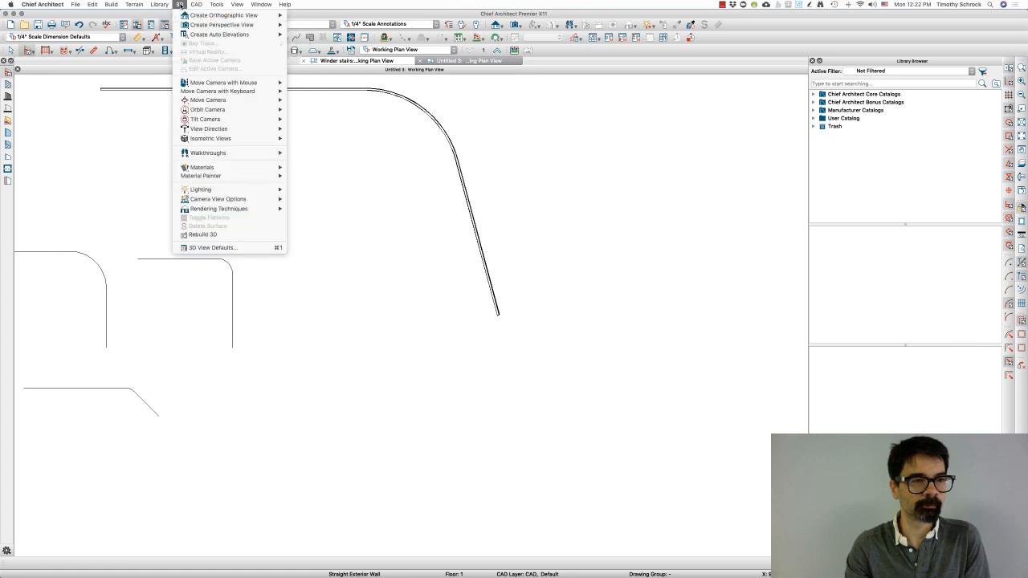
left_click(133, 4)
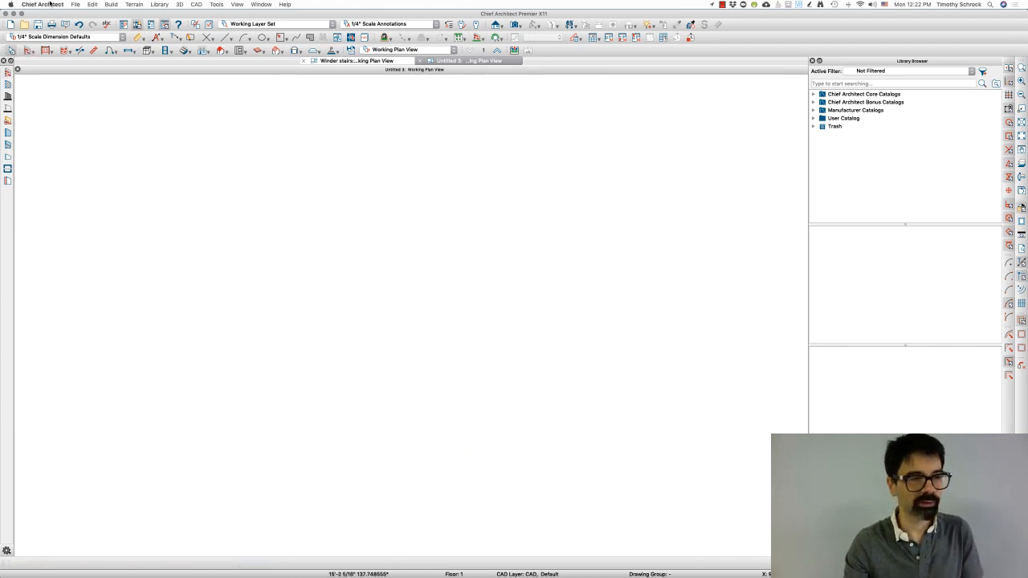
left_click(135, 3)
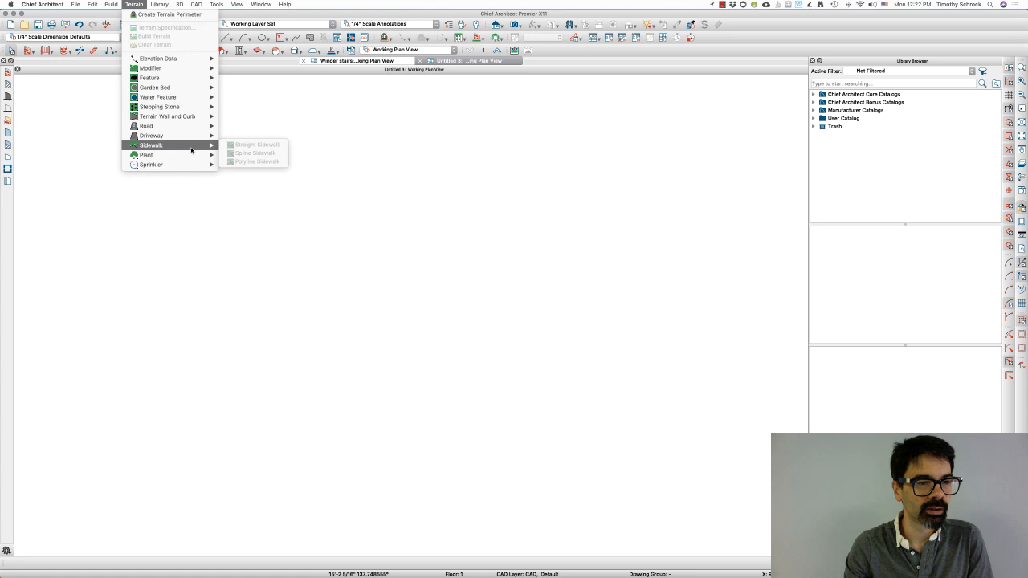
mouse_move(151, 68)
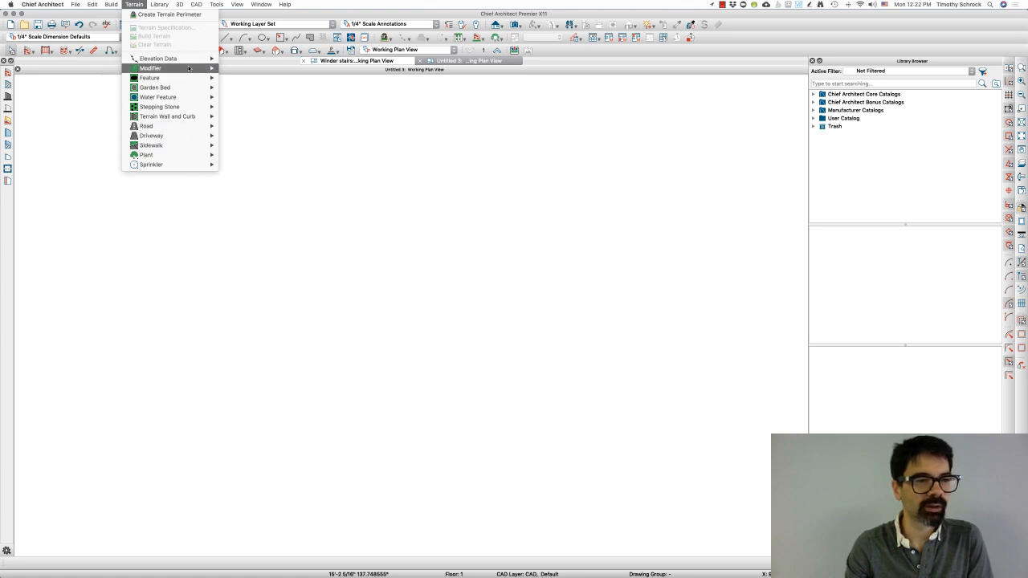
mouse_move(169, 14)
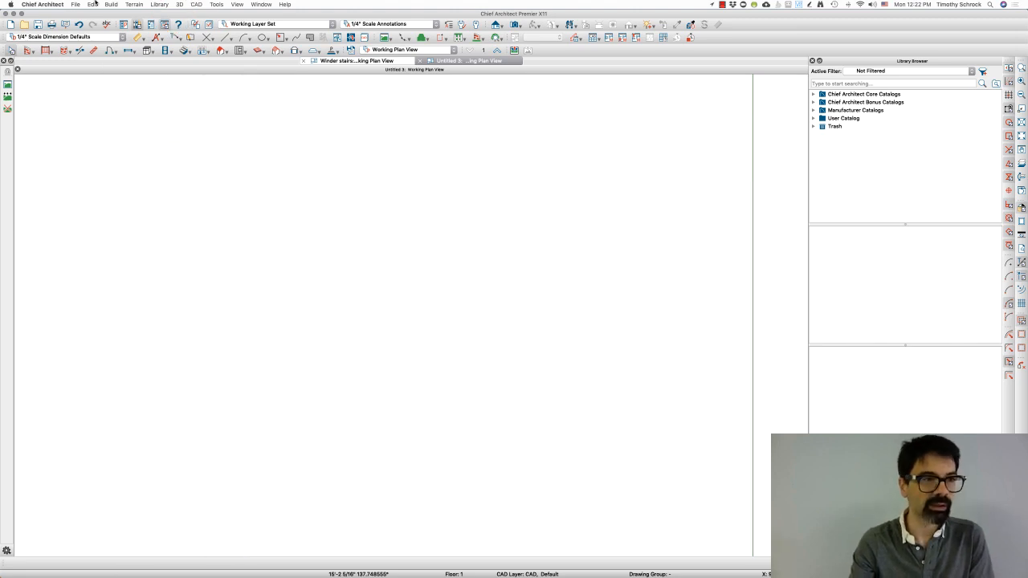
left_click(134, 3)
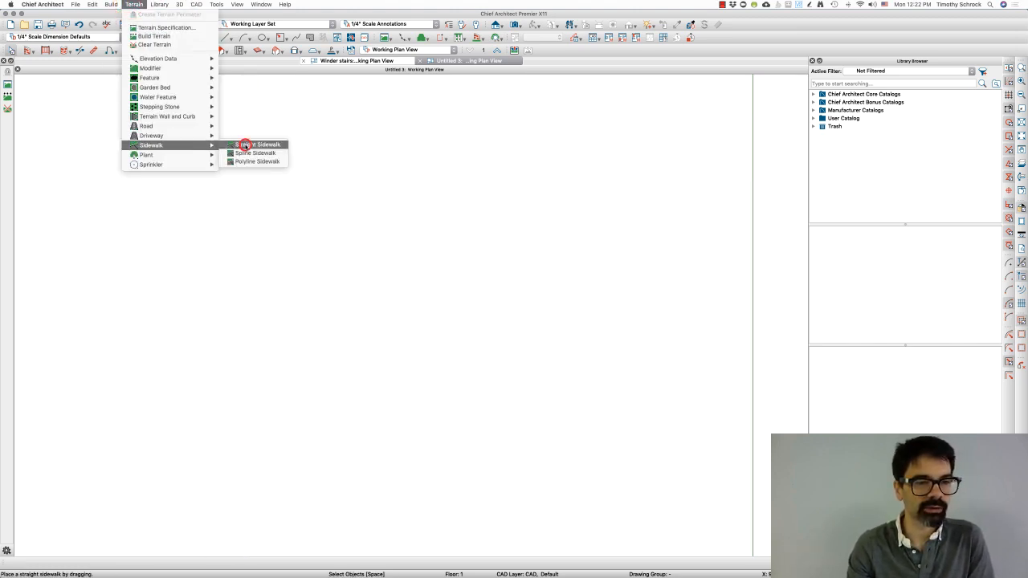
- Draw a straight sidewalk, review its specification unchanged, and accept its Make Arc Tangent radius
left_click(259, 144)
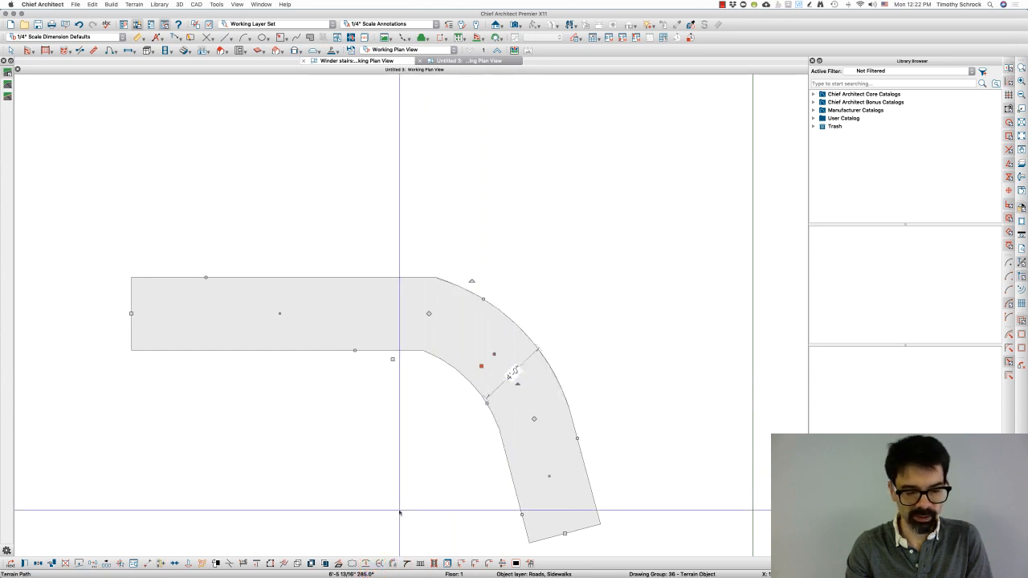
left_click(408, 562)
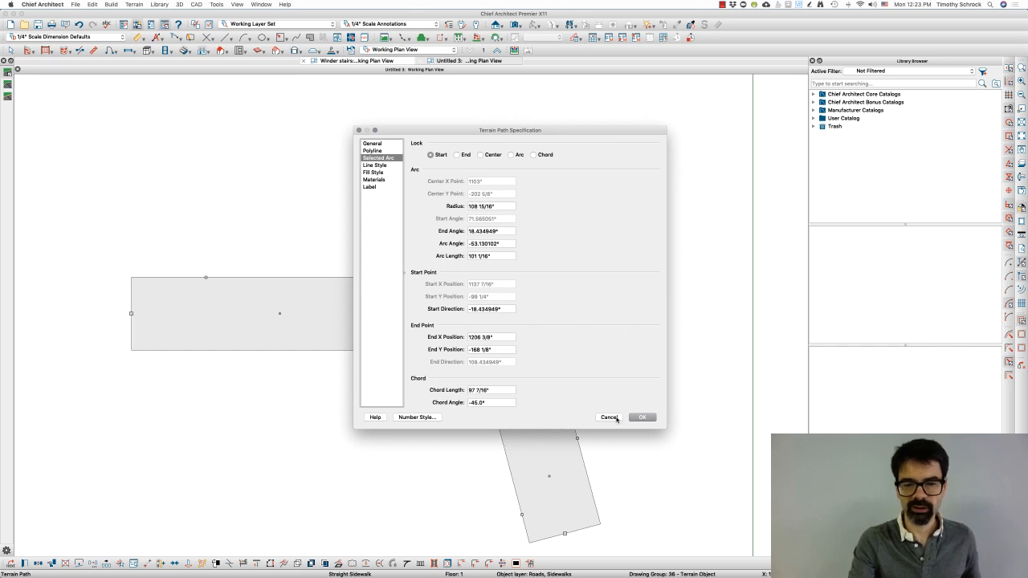
left_click(609, 417)
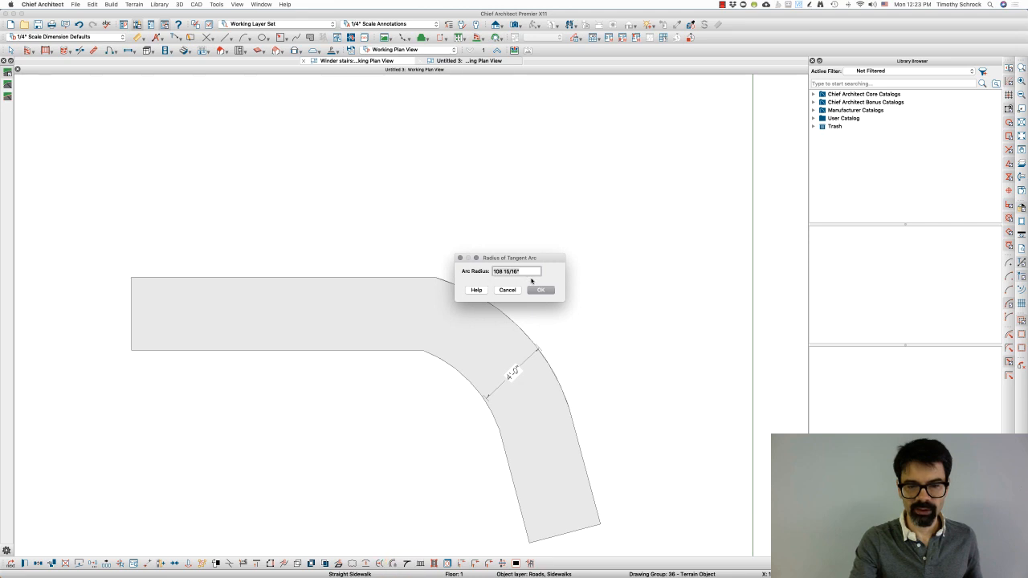
left_click(539, 289)
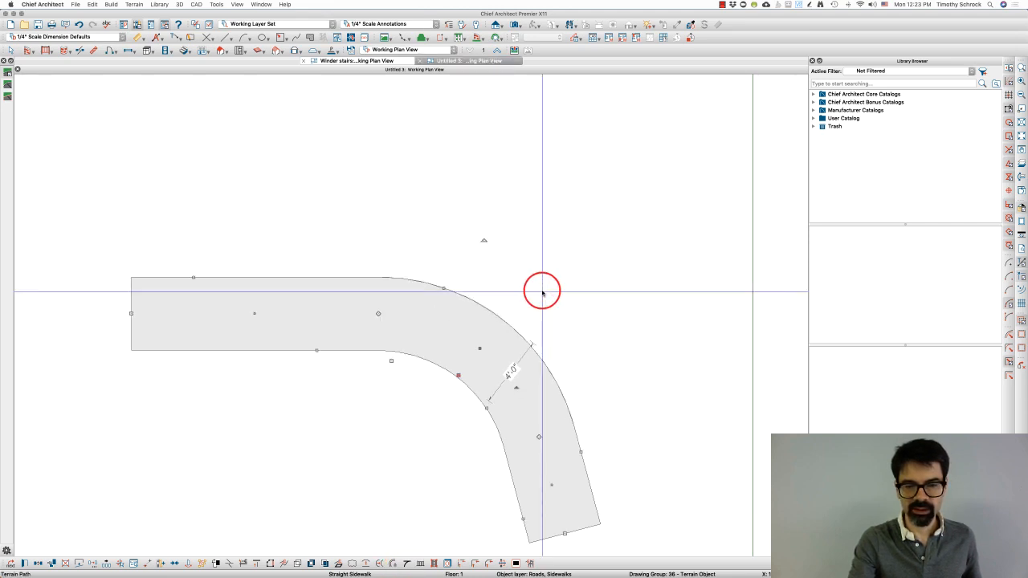
mouse_move(536, 418)
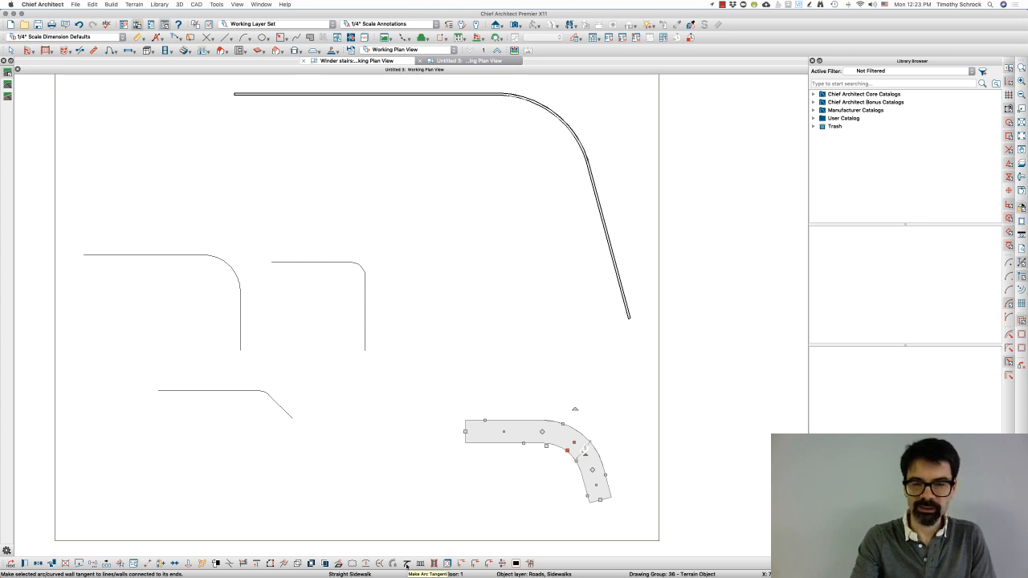
mouse_move(395, 318)
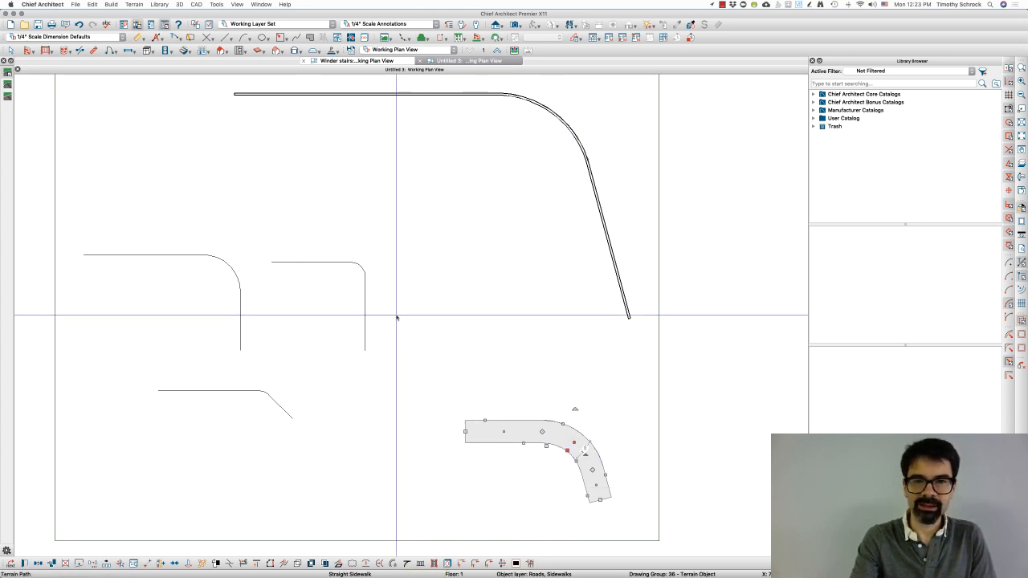